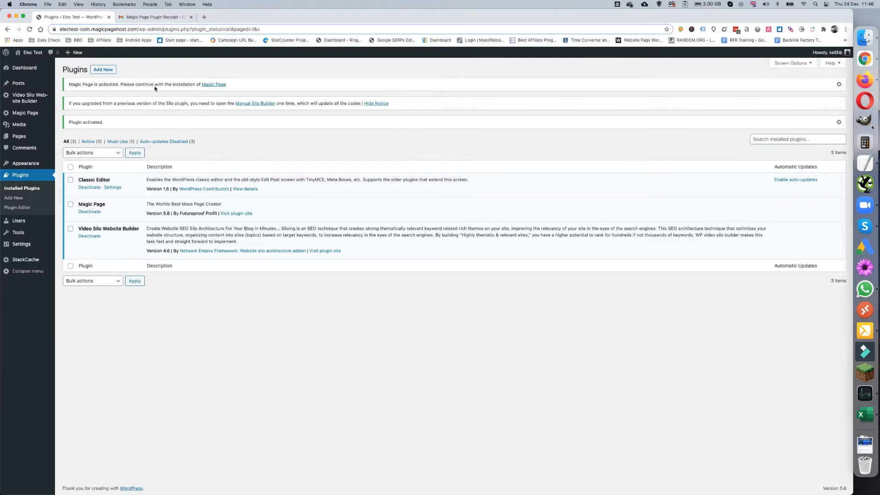
click(152, 17)
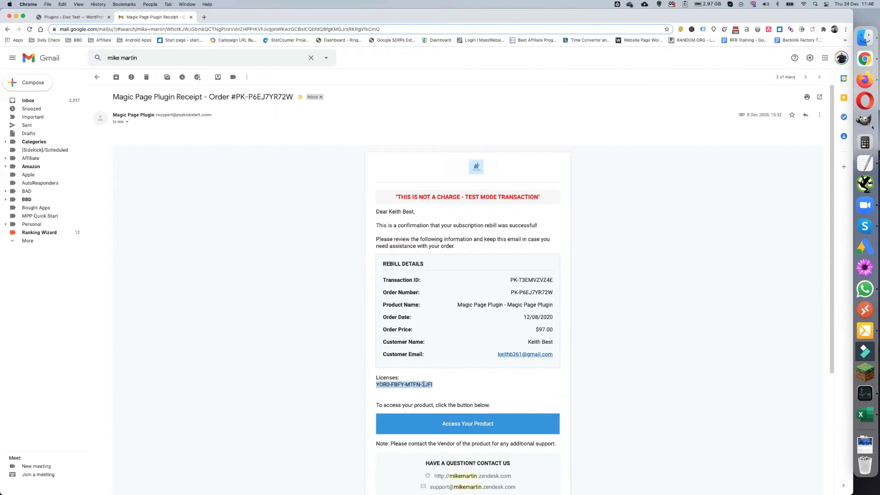
mouse_move(239, 327)
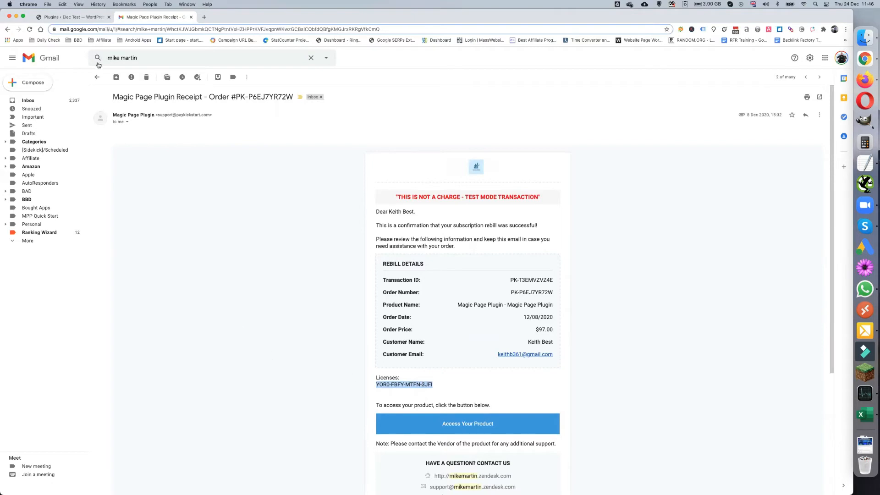
click(73, 17)
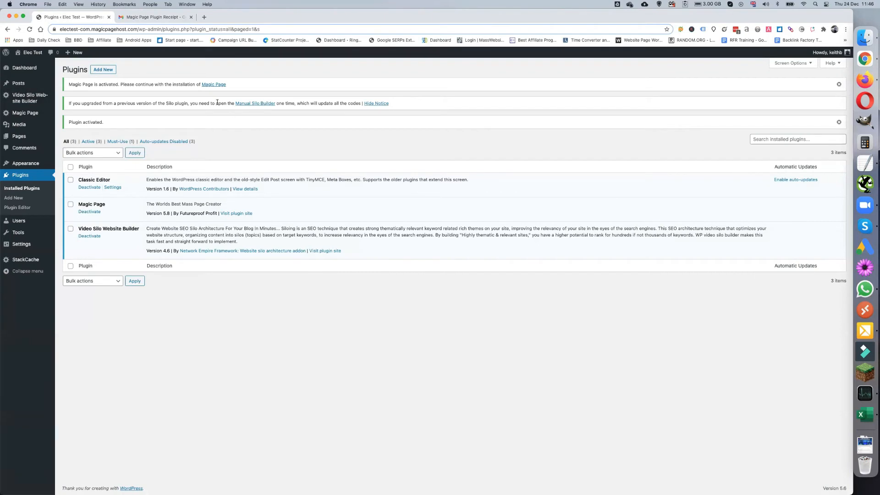
mouse_move(213, 84)
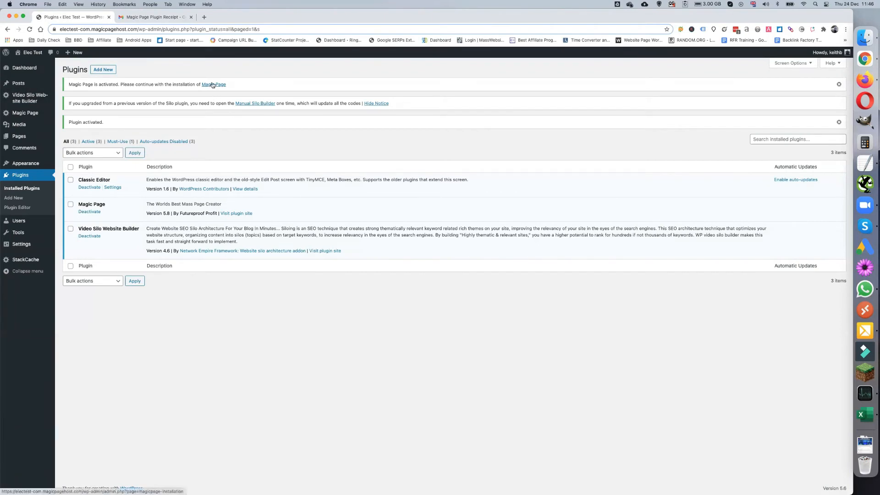
click(213, 85)
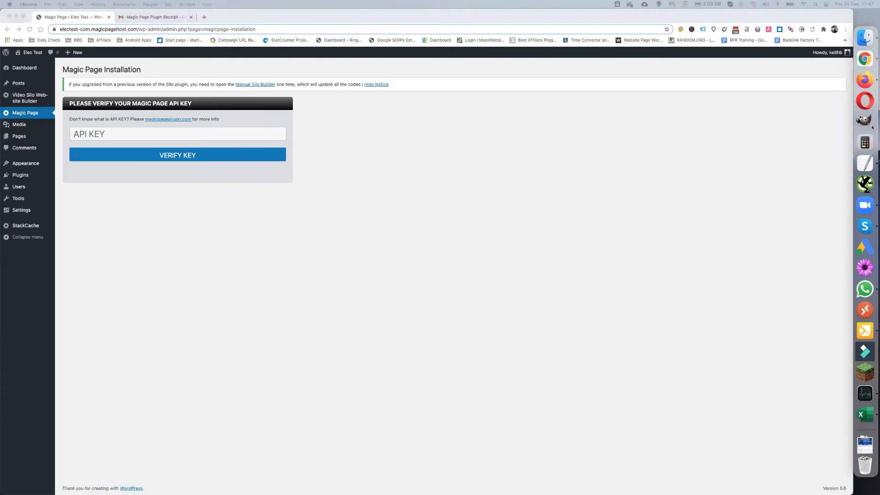
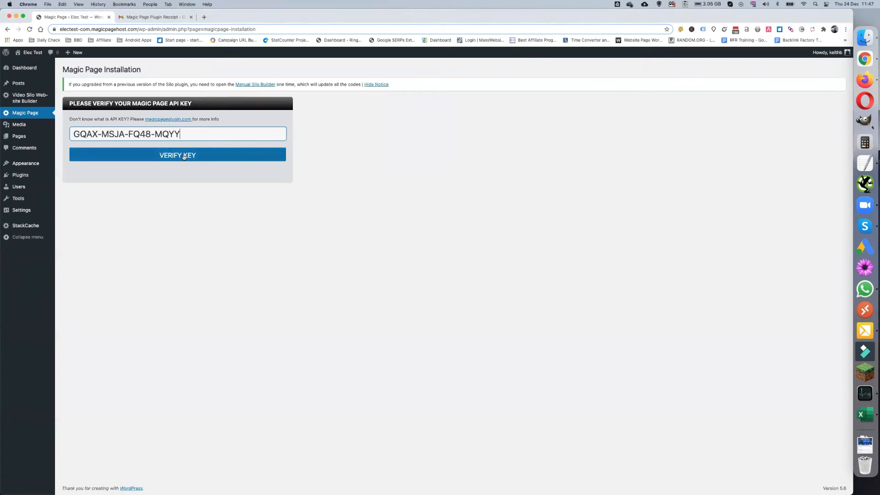
click(177, 155)
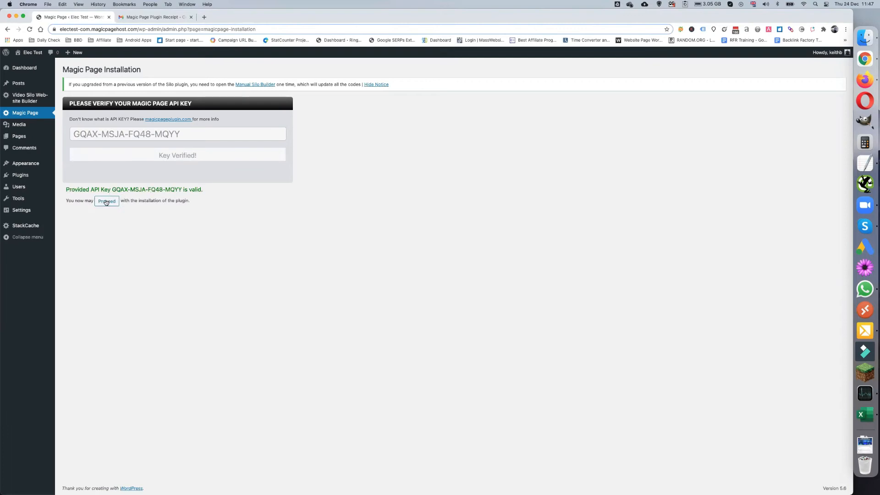
Proceed from the verified key screen to the Australian Magic Page Databases list.
click(107, 201)
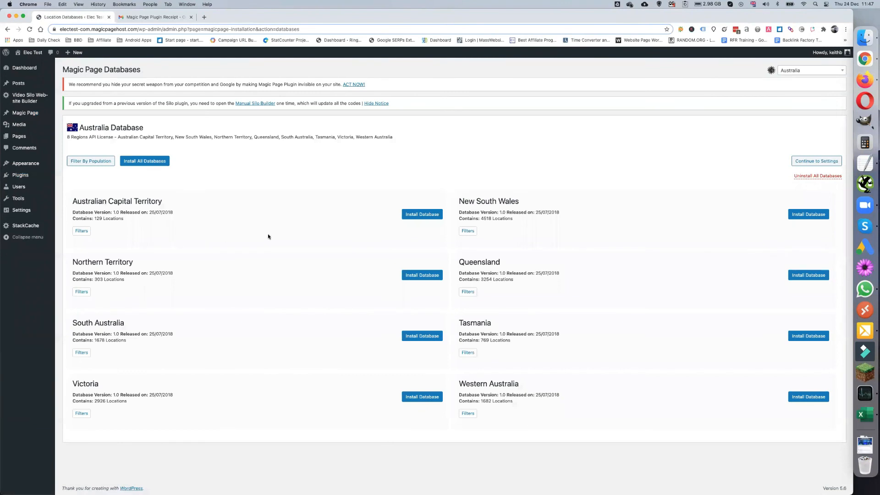
mouse_move(257, 195)
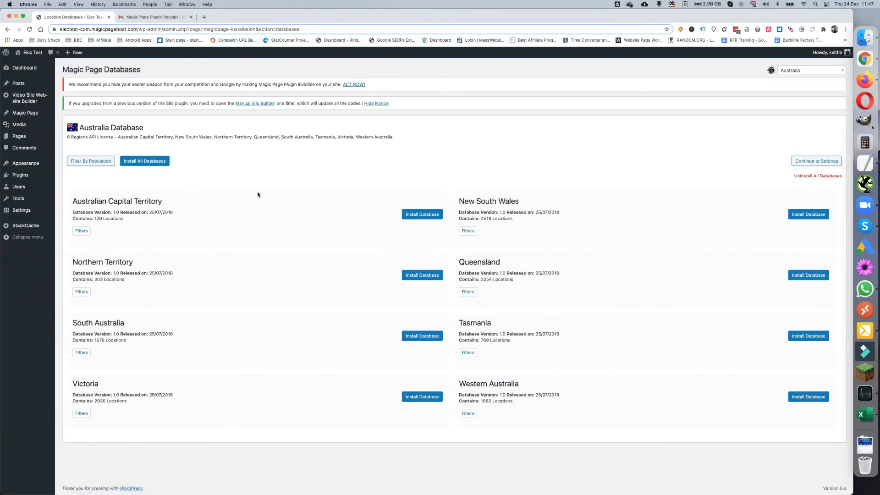
mouse_move(534, 147)
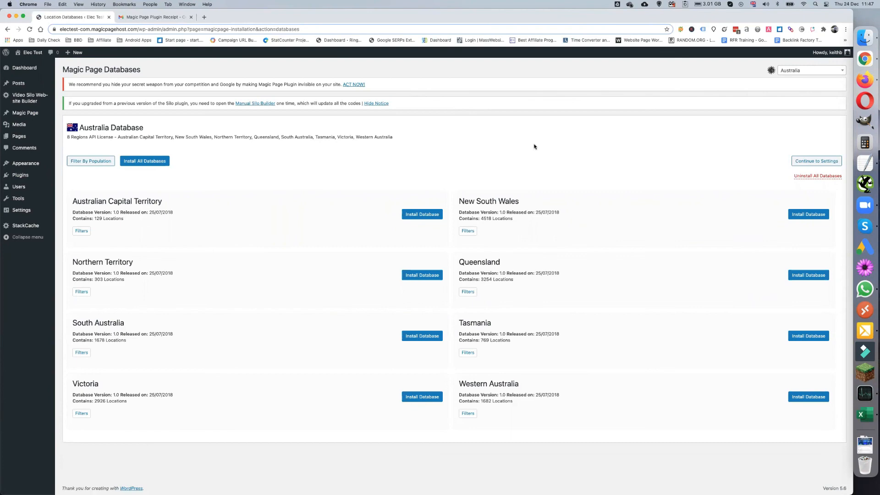
mouse_move(355, 158)
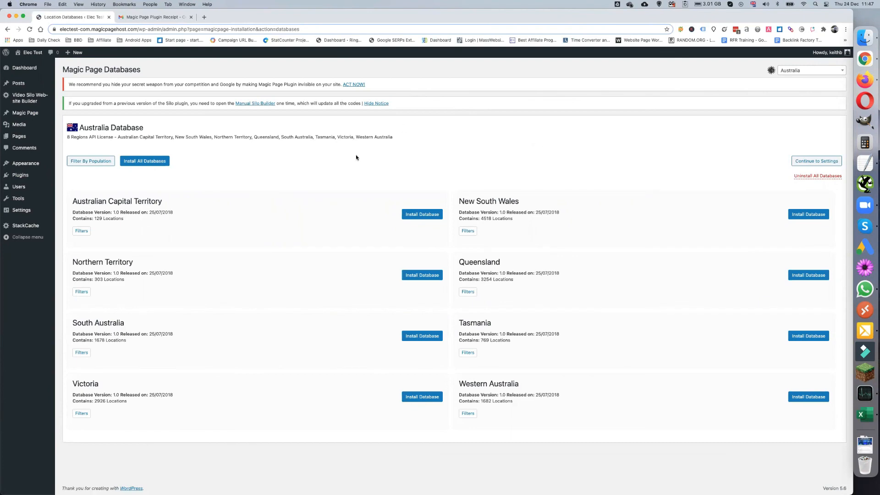